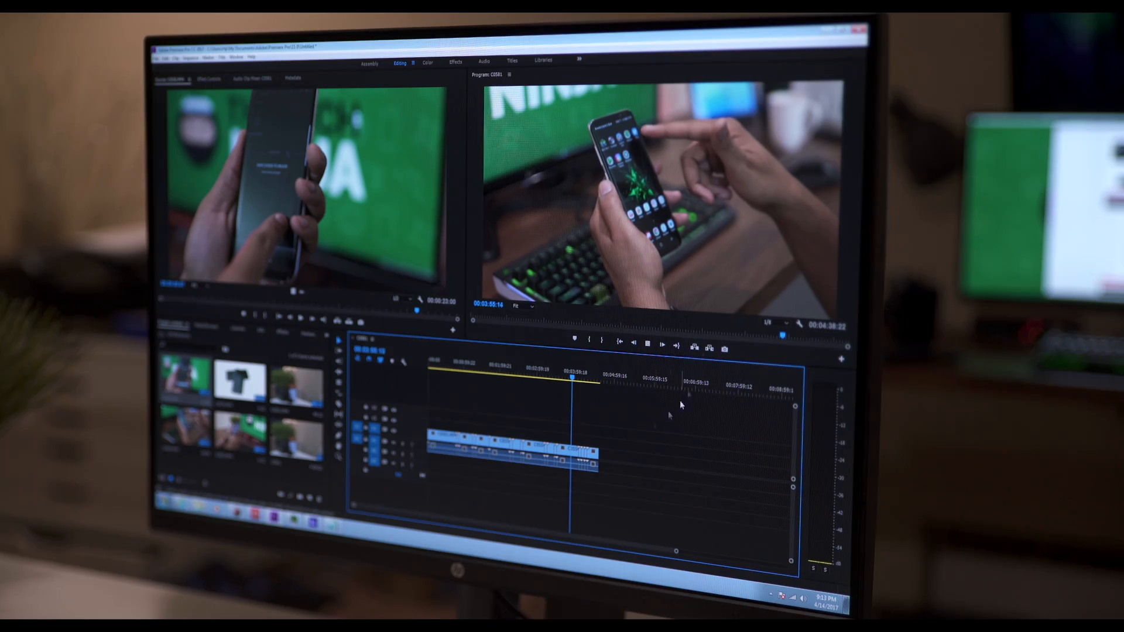
Step: Set the Program Monitor playback resolution to a lower fraction for smoother 4K preview
{"action": "left_click", "coordinate": [781, 324]}
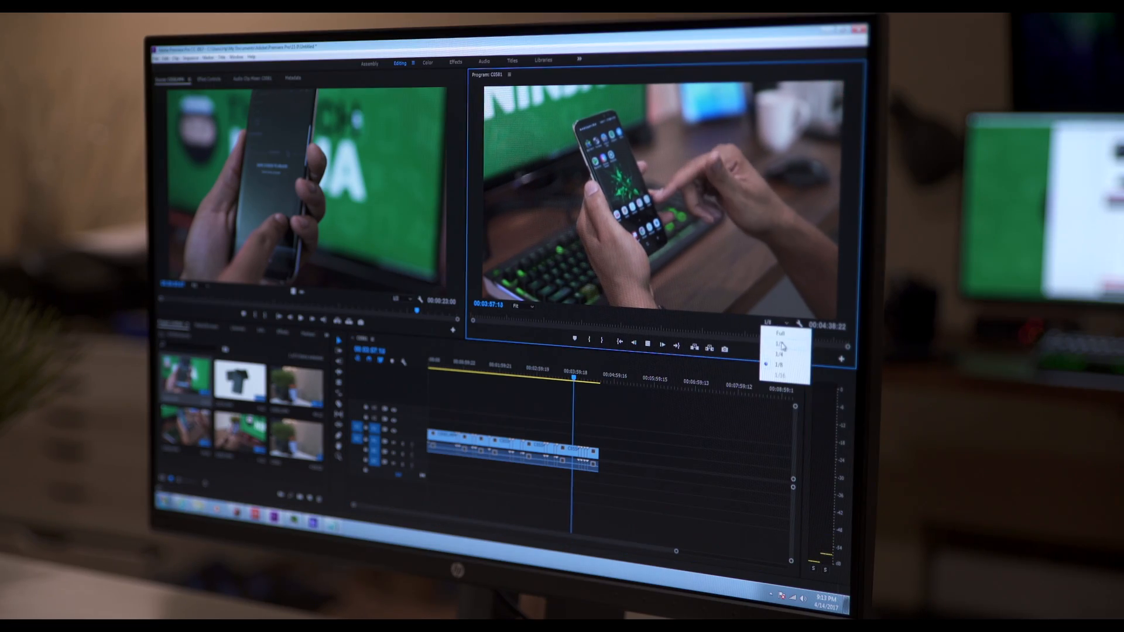
{"action": "left_click", "coordinate": [784, 354]}
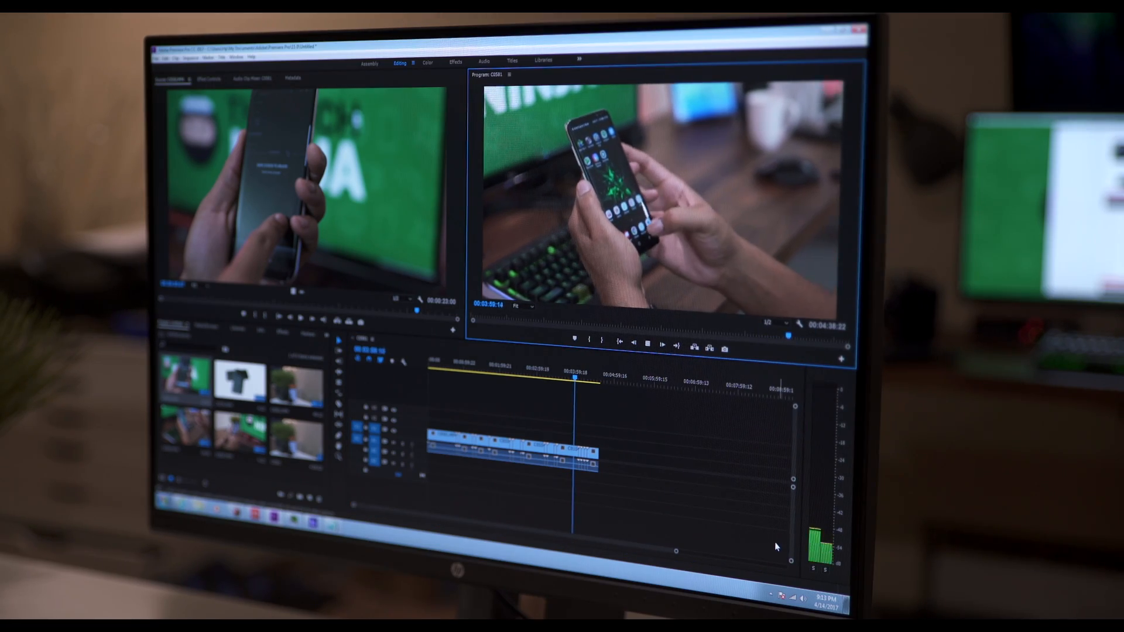